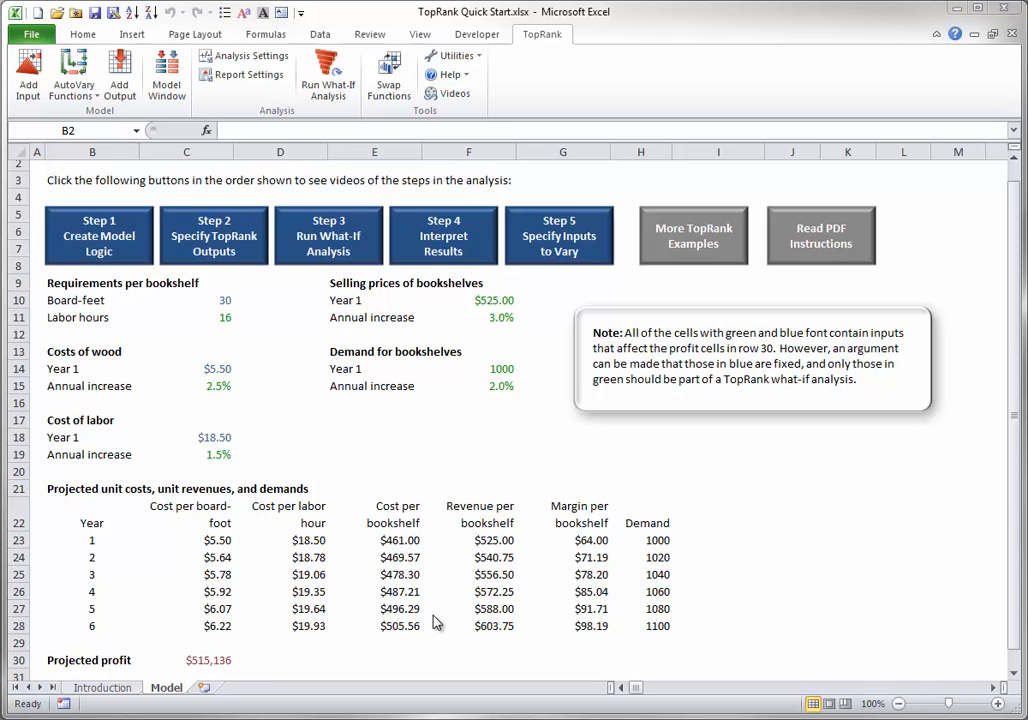
mouse_move(211, 686)
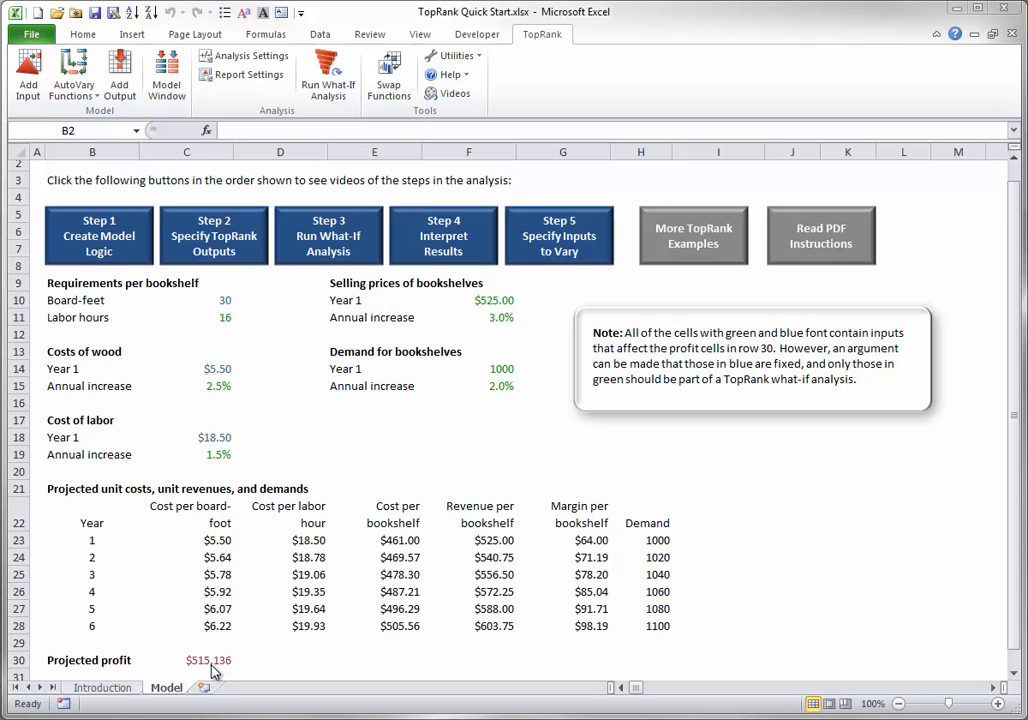
Select cell C30 holding the Projected profit SUMPRODUCT formula
click(207, 660)
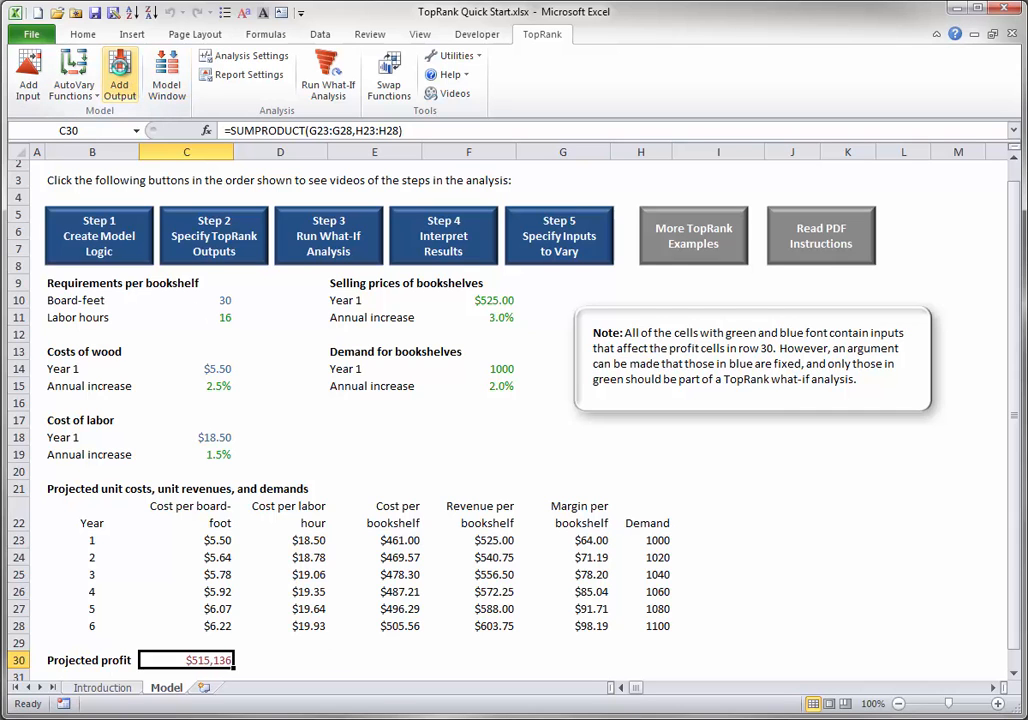
Use TopRank Add Output to open the output dialog for C30, named Projected profit
click(120, 75)
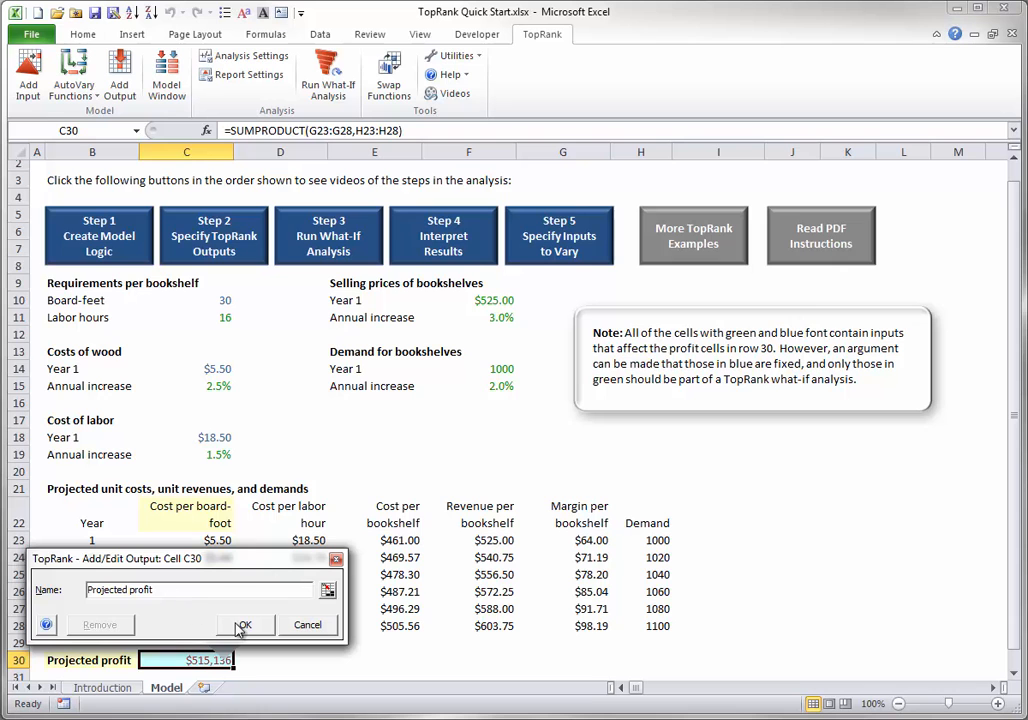
Confirm the 'Projected profit' output, wrapping C30's formula with RiskOutput("Projected profit")+
click(244, 625)
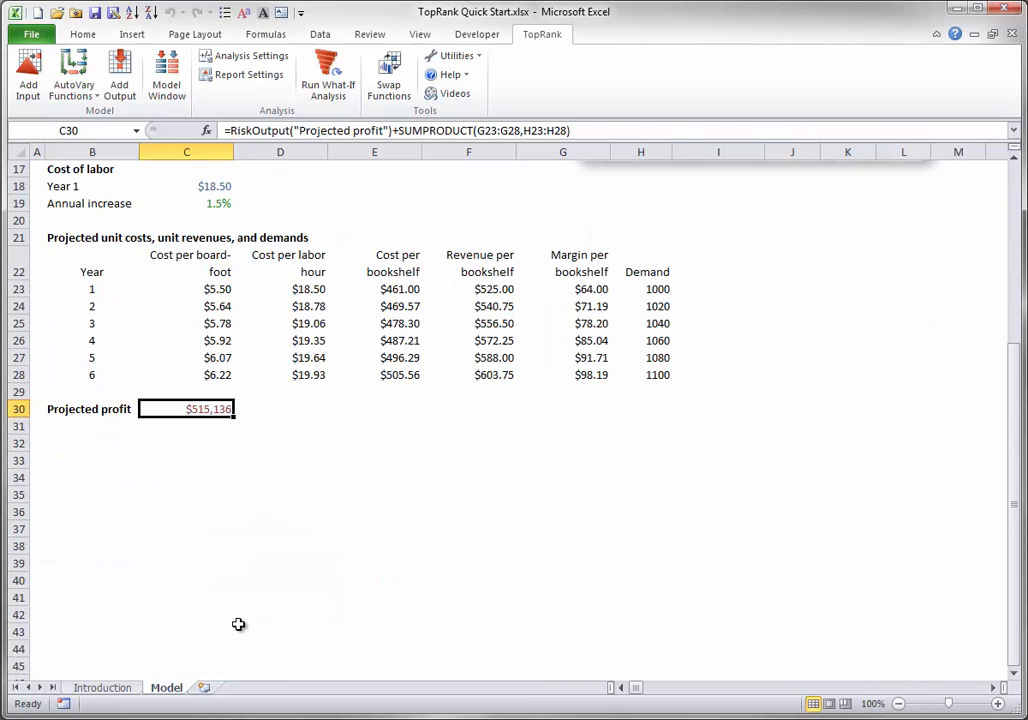
mouse_move(237, 620)
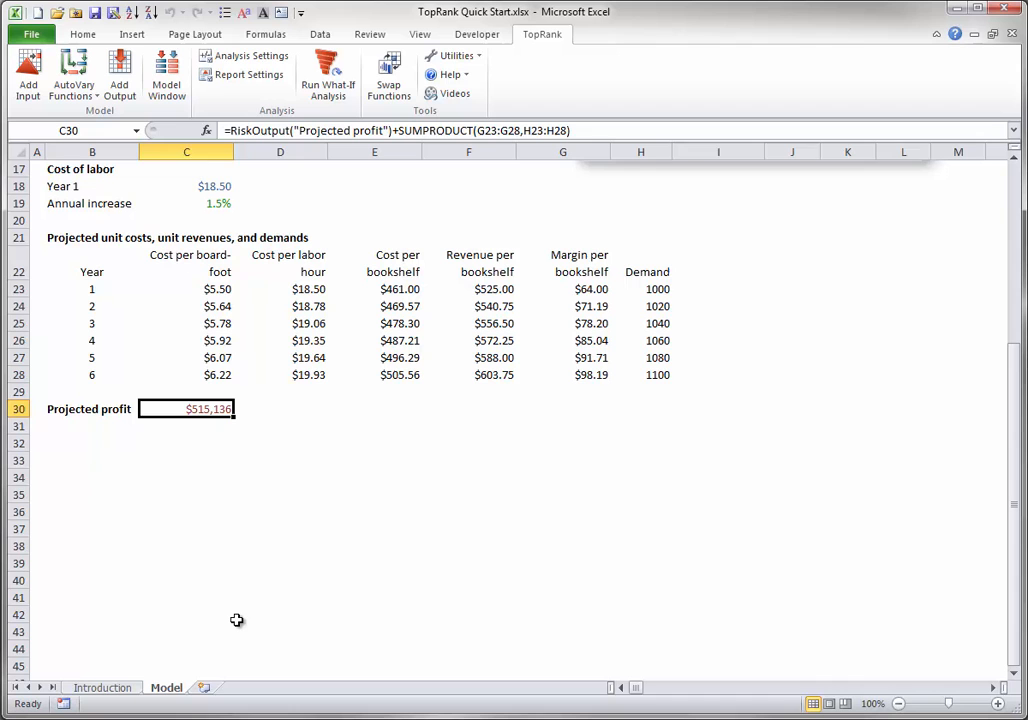
mouse_move(216, 335)
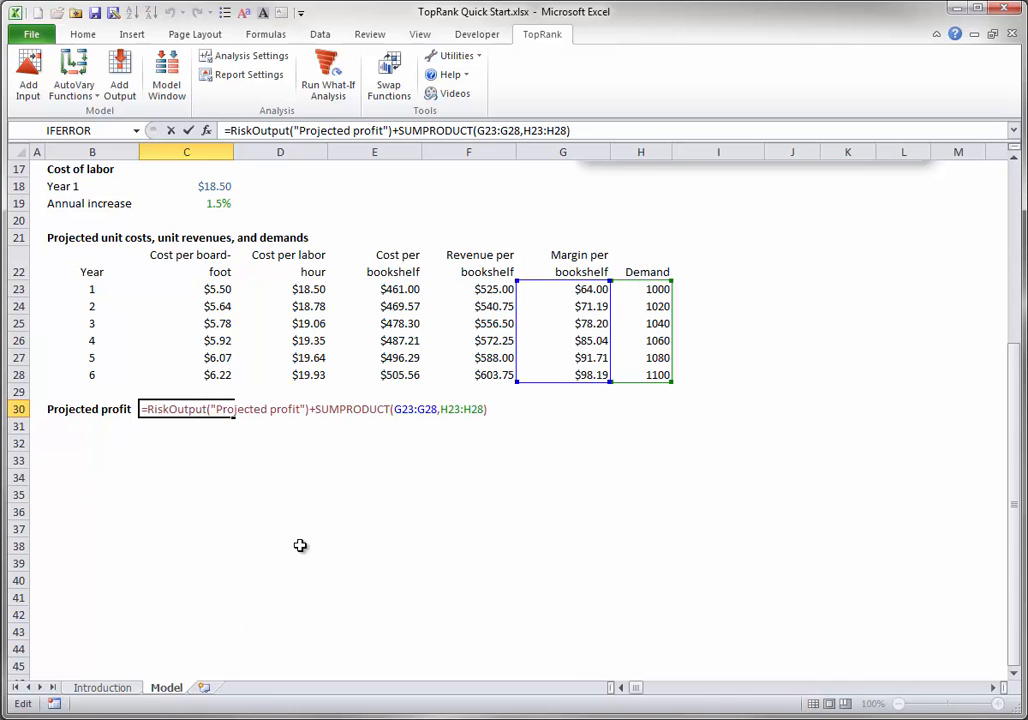
mouse_move(309, 552)
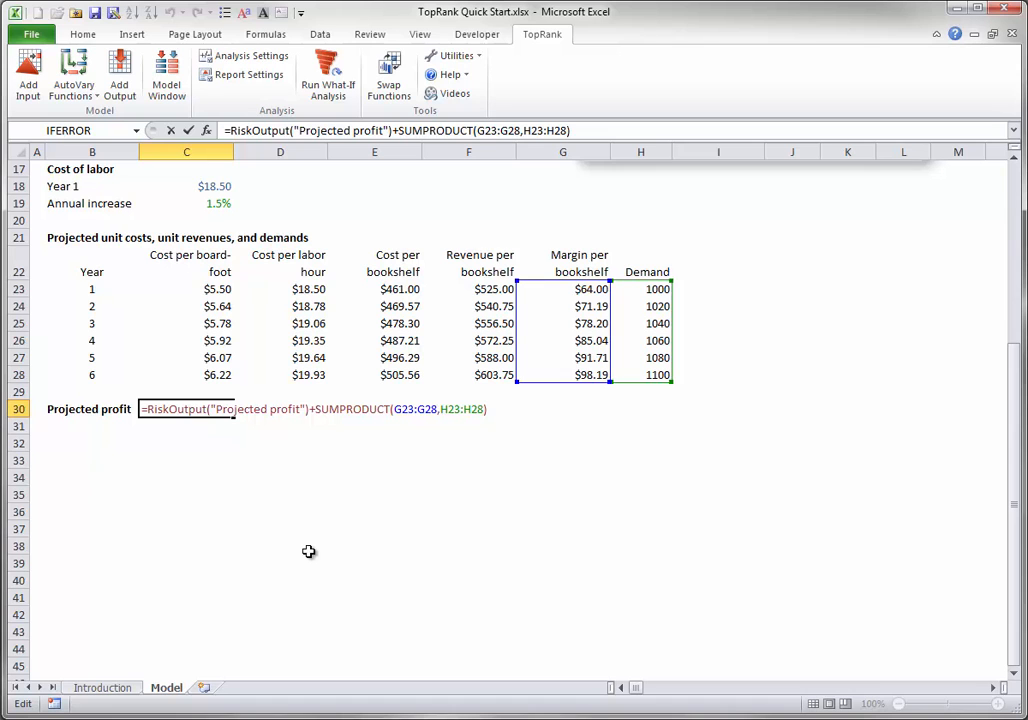